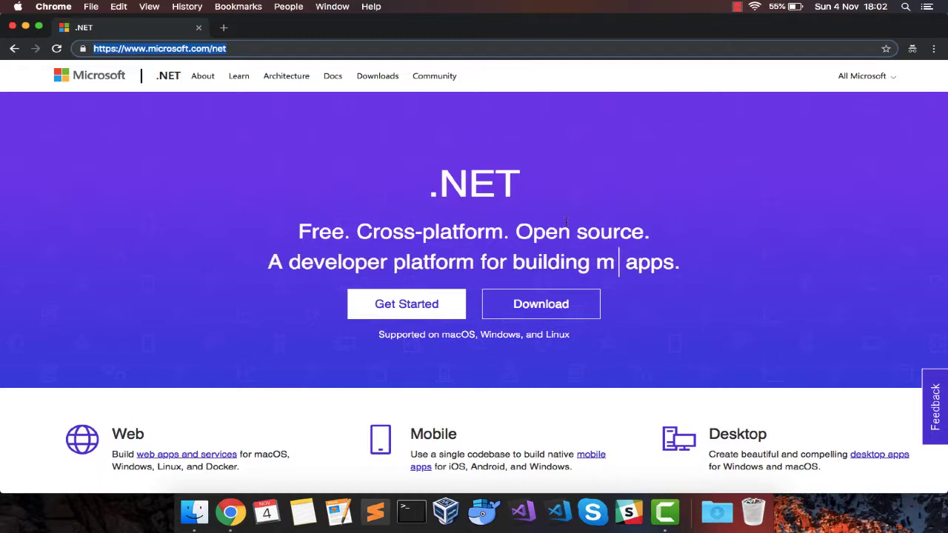
Reach the macOS .NET Core 2.1 SDK section of the .NET Downloads page.
click(541, 303)
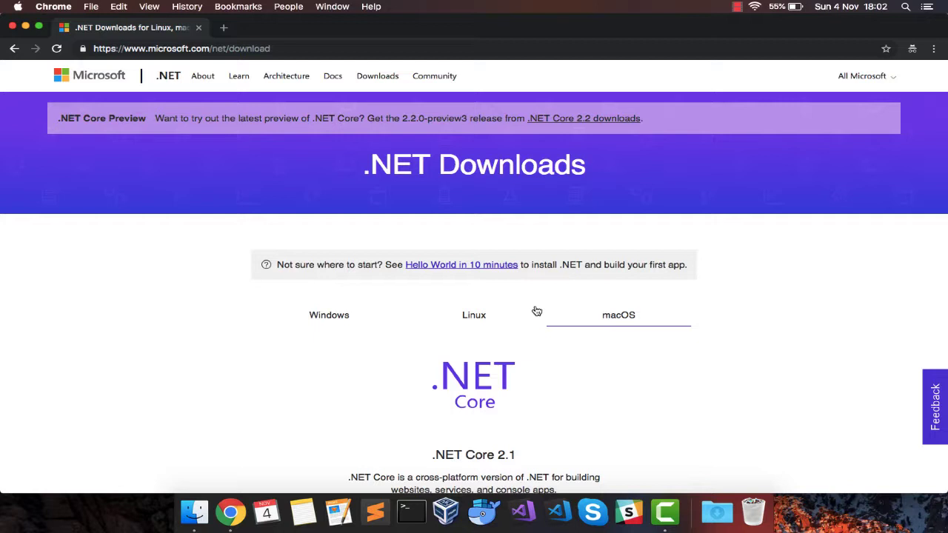
scroll(down, 3)
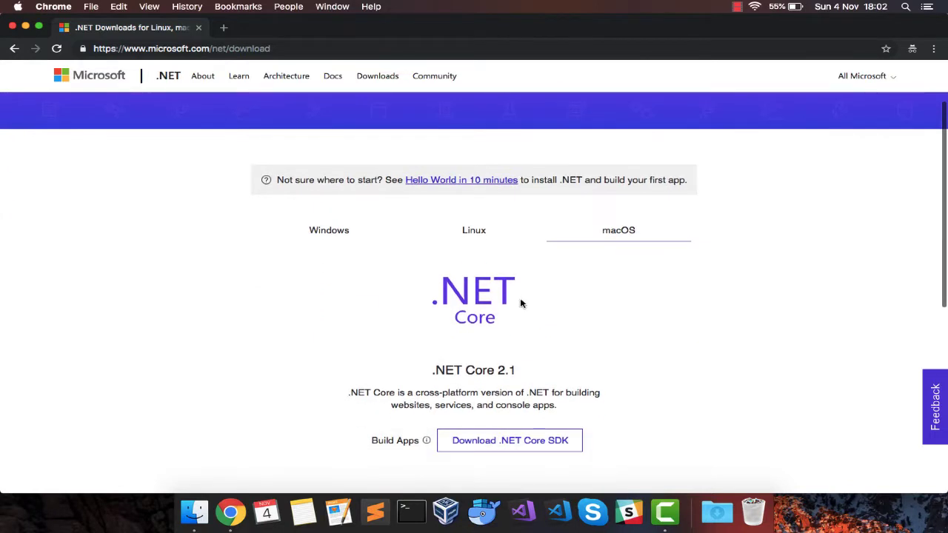
mouse_move(618, 231)
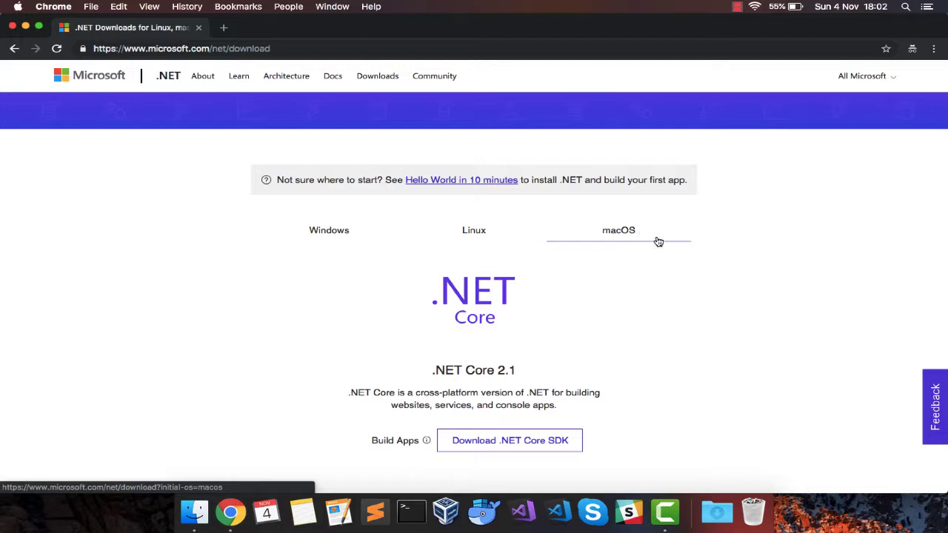
scroll(down, 3)
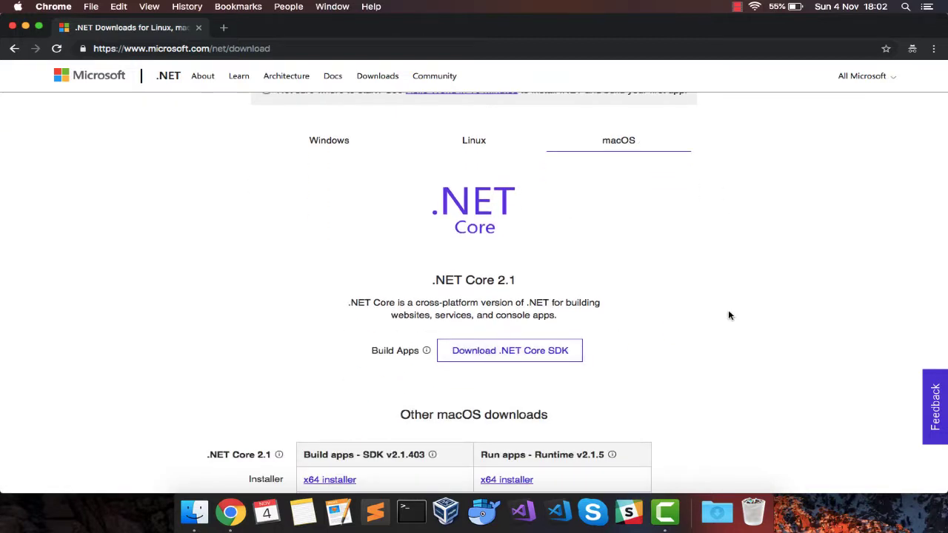
scroll(down, 3)
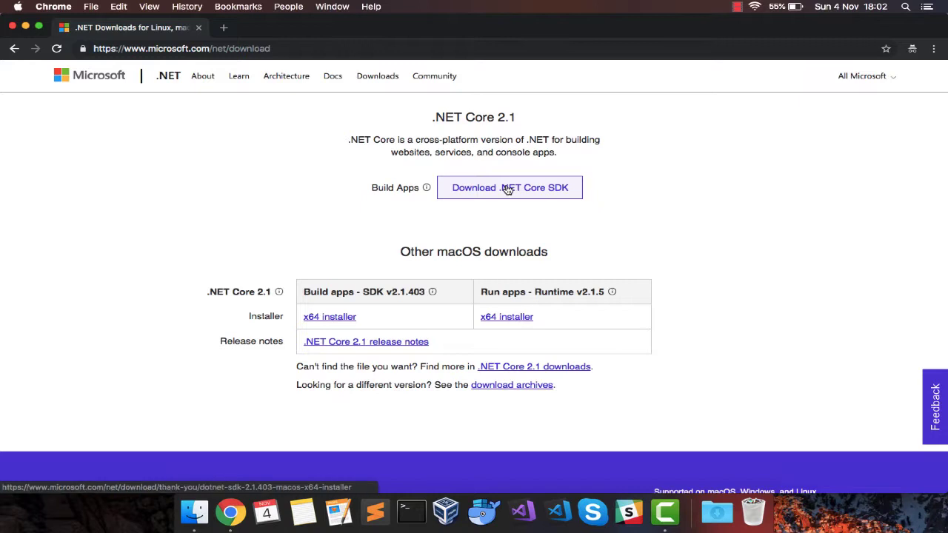
Download the .NET Core 2.1 SDK macOS x64 .pkg and select it on the desktop.
click(509, 186)
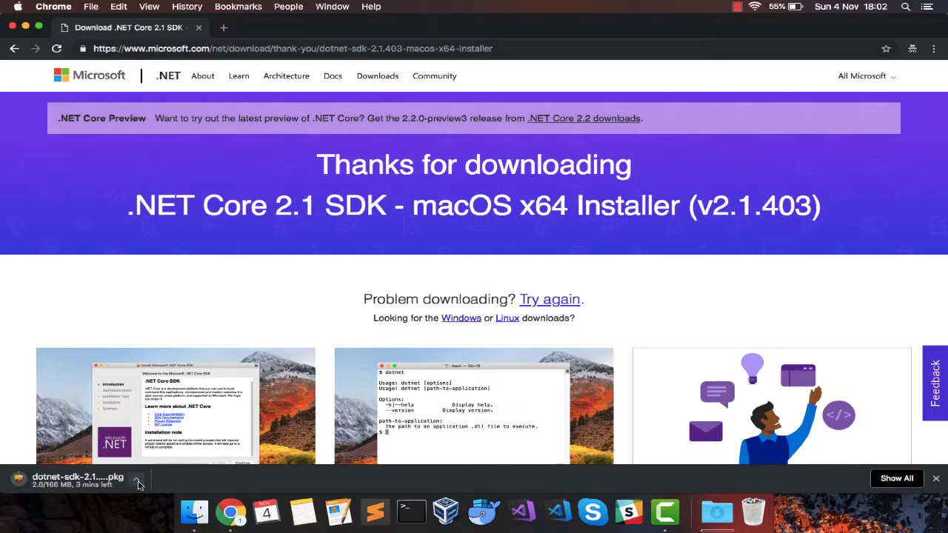
click(136, 479)
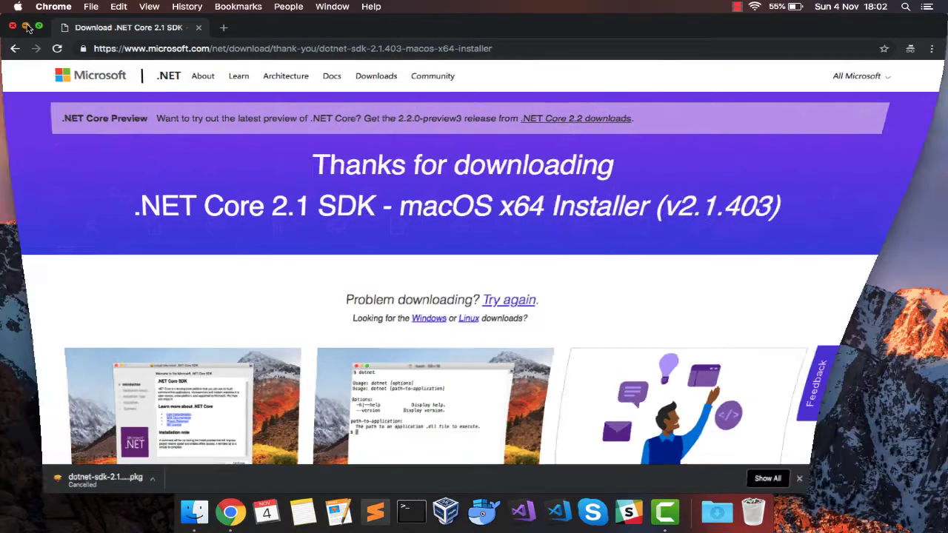
click(12, 27)
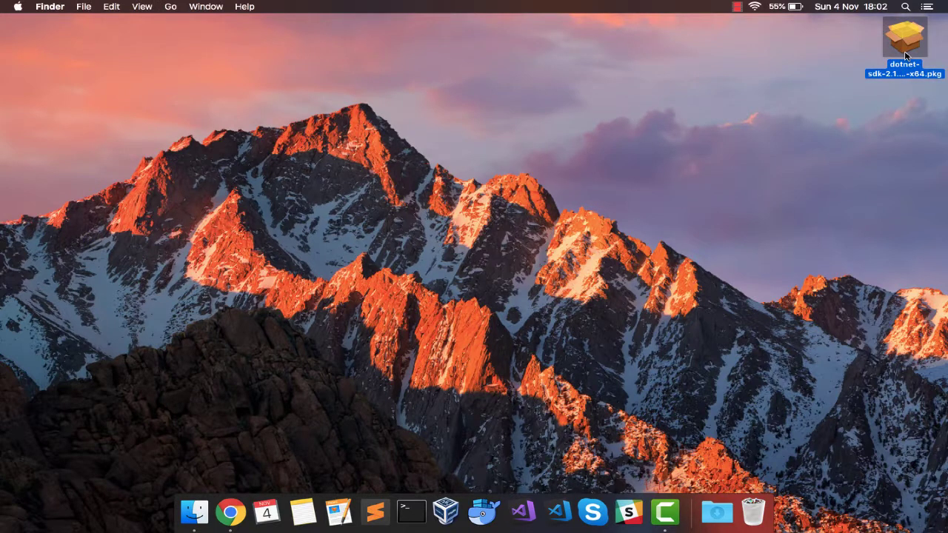
Launch the .NET Core SDK 2.1.403 package and start a standard install on Macintosh HD.
double_click(903, 37)
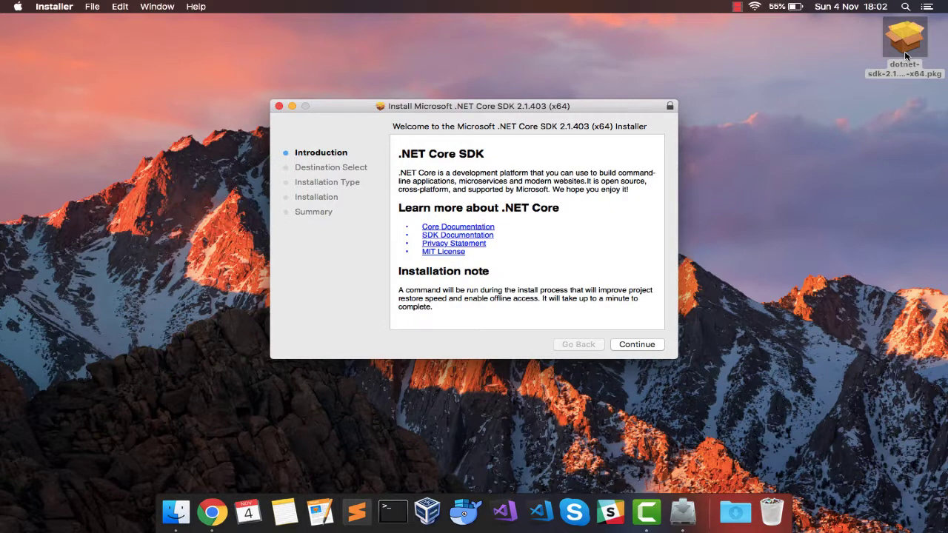
click(637, 343)
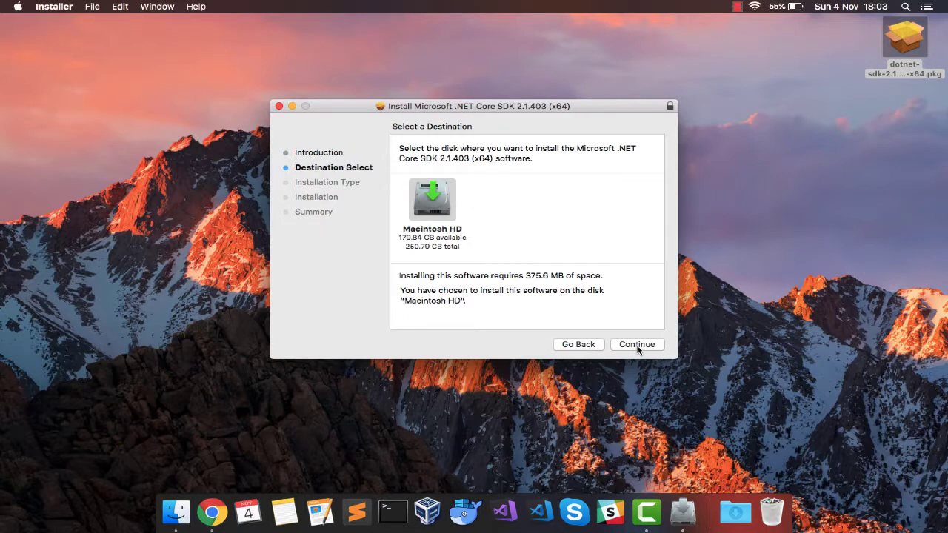
click(636, 343)
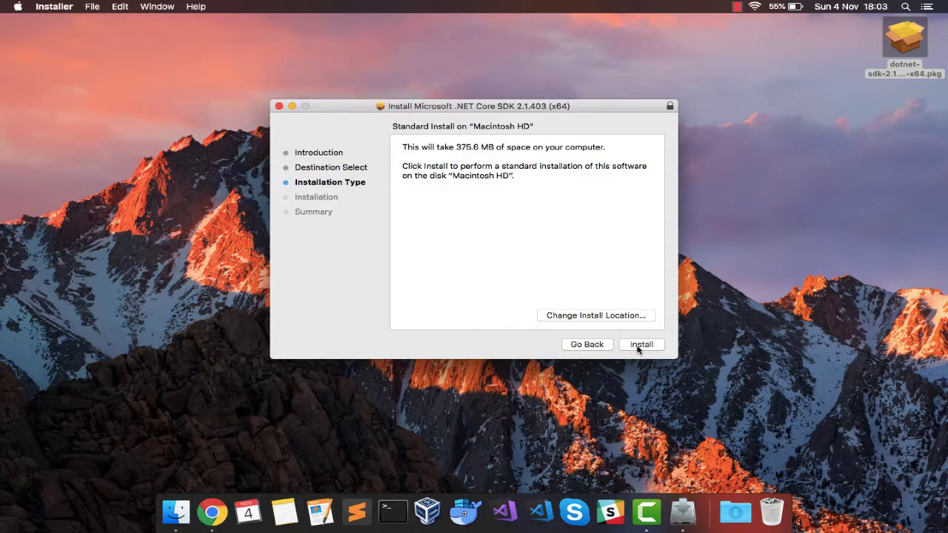
click(640, 343)
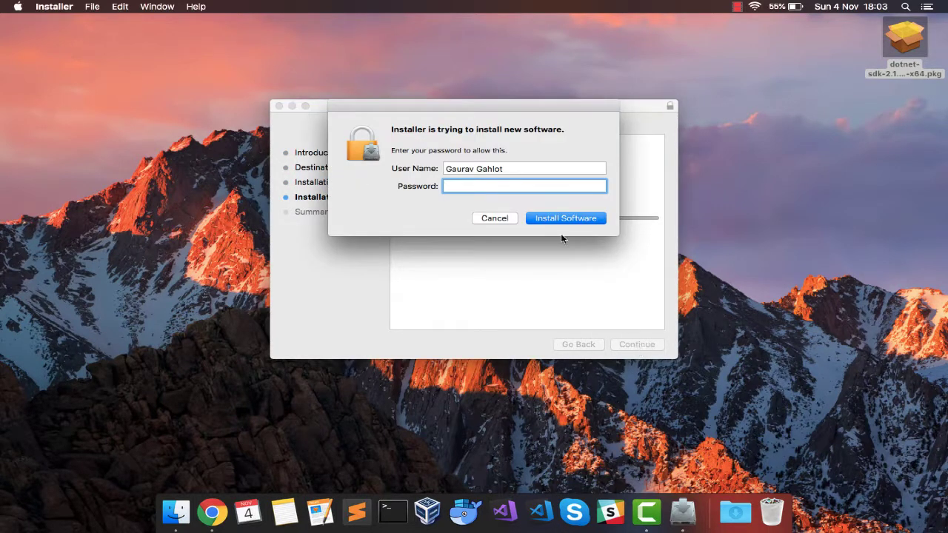
Authorize the install with the administrator password and close the installer after success.
text(••••)
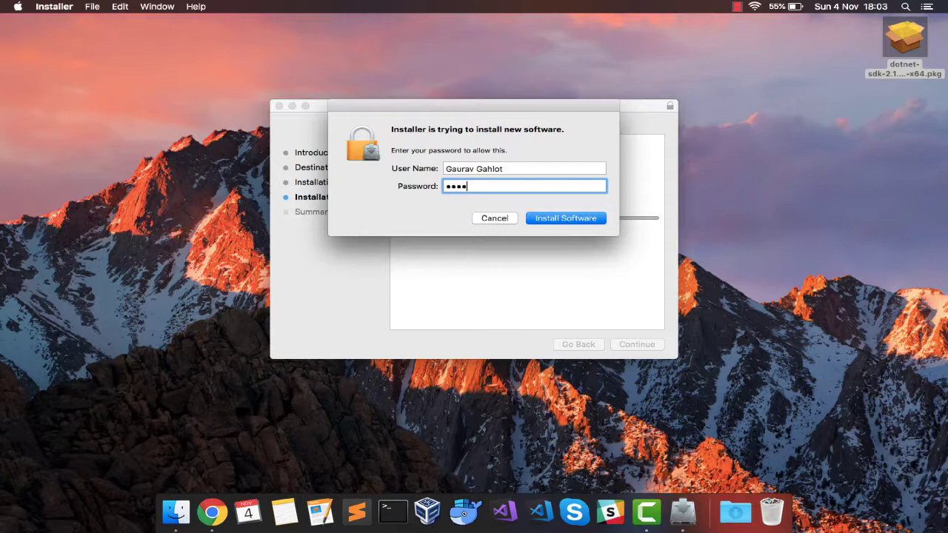
click(565, 217)
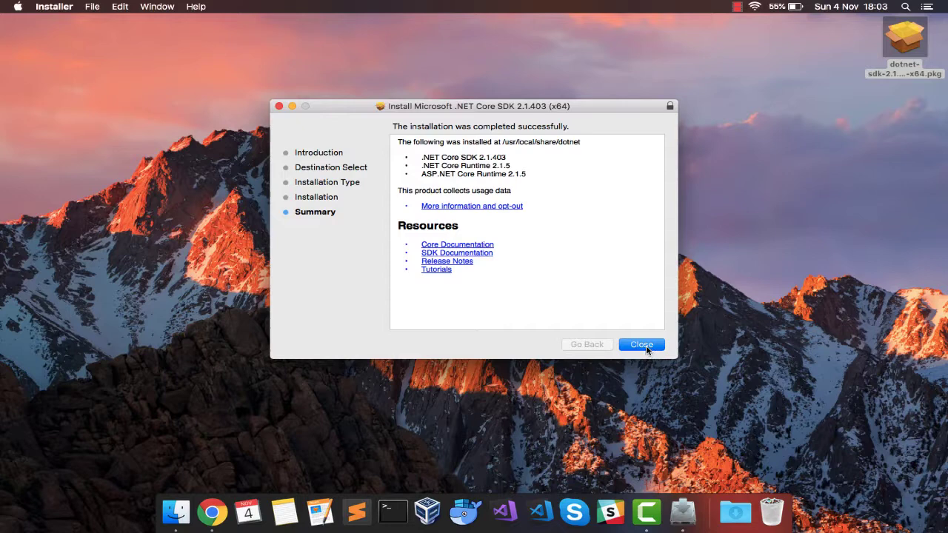
click(639, 343)
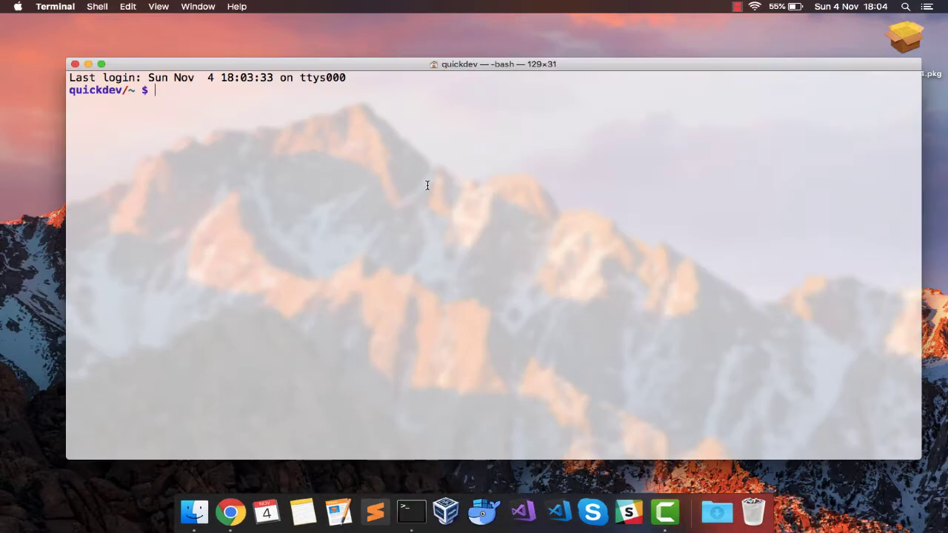
Enter 'dotnet --version' at the Terminal prompt without running it.
text(doter)
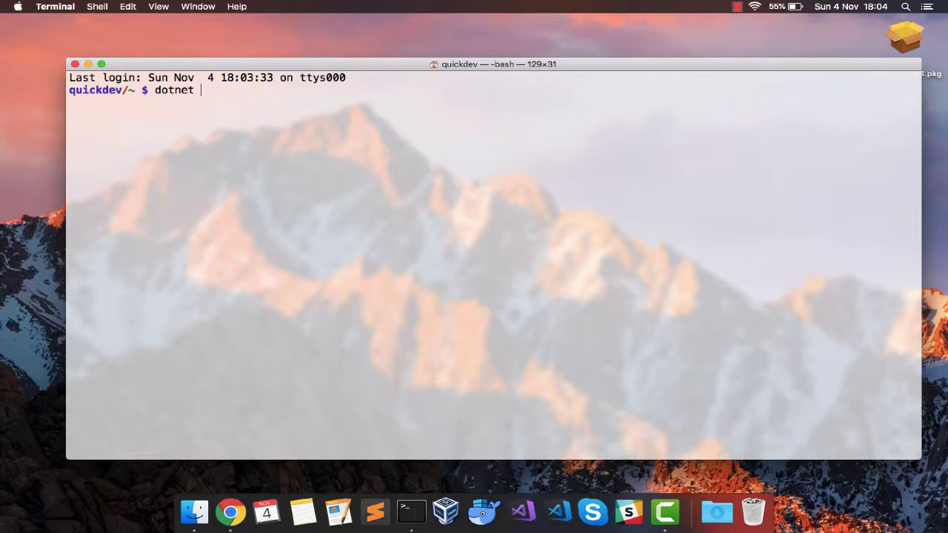
text(--version)
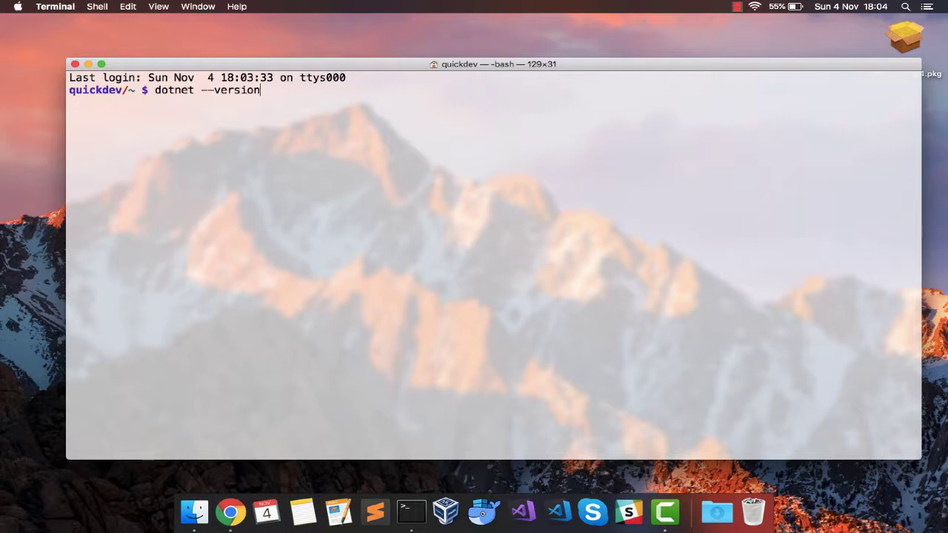